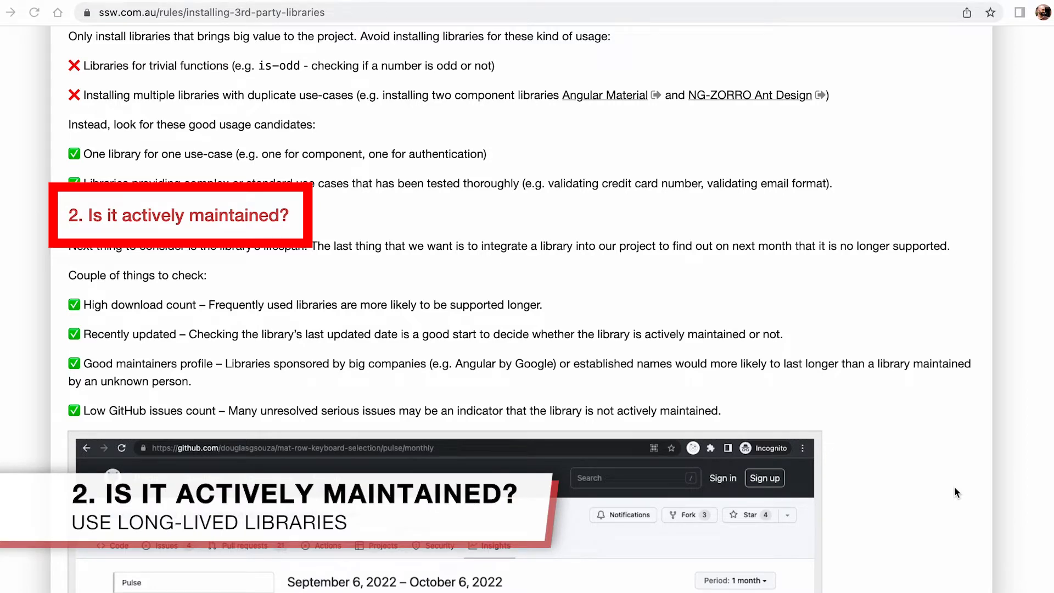
# Review the date-fns npm page and highlight its 11,674,753 weekly downloads
pyautogui.click(215, 13)
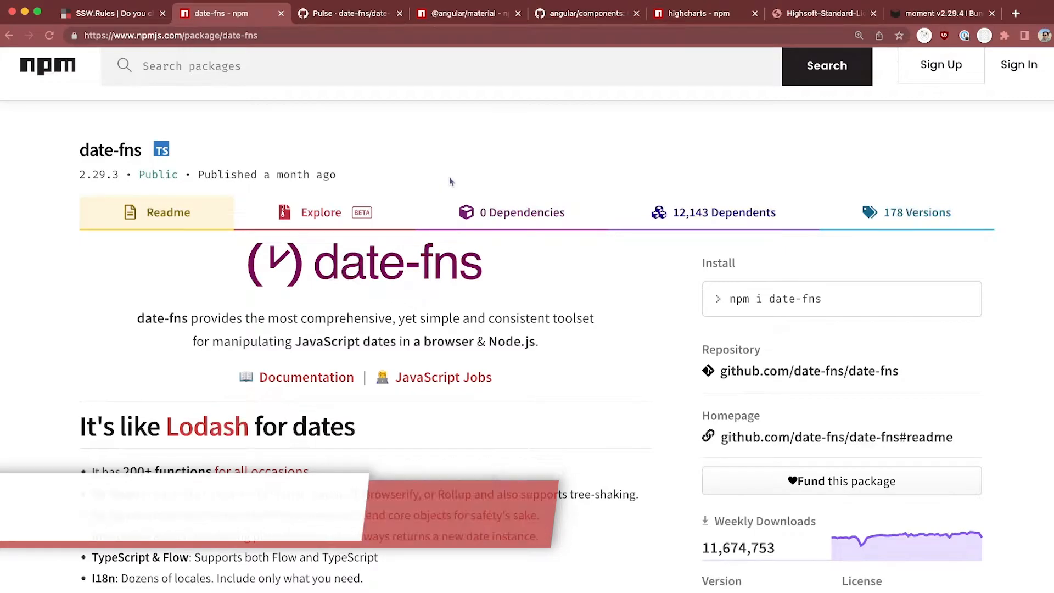
pyautogui.scroll(-3)
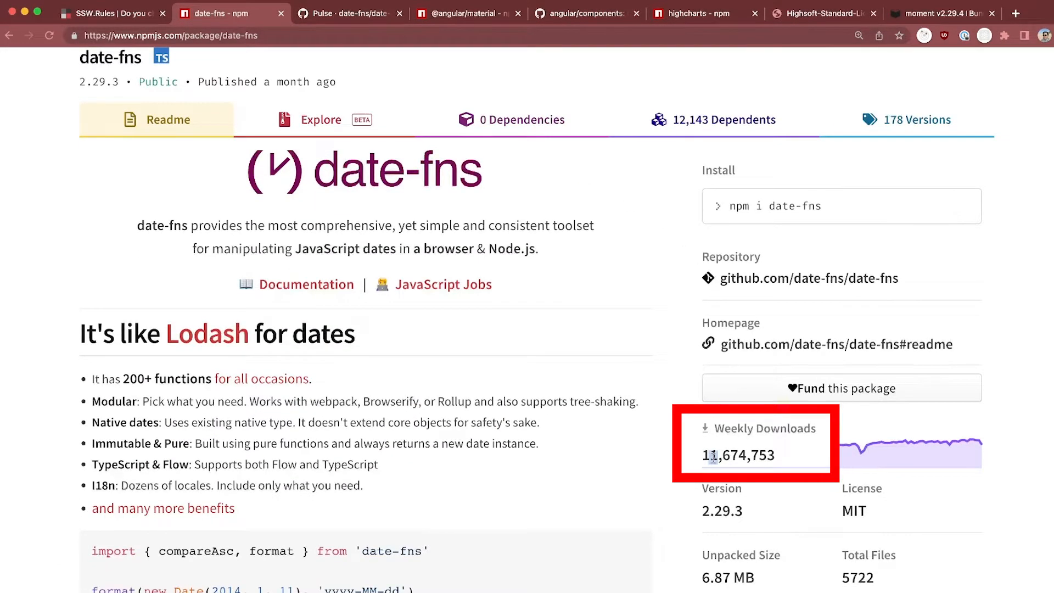
pyautogui.doubleClick(737, 455)
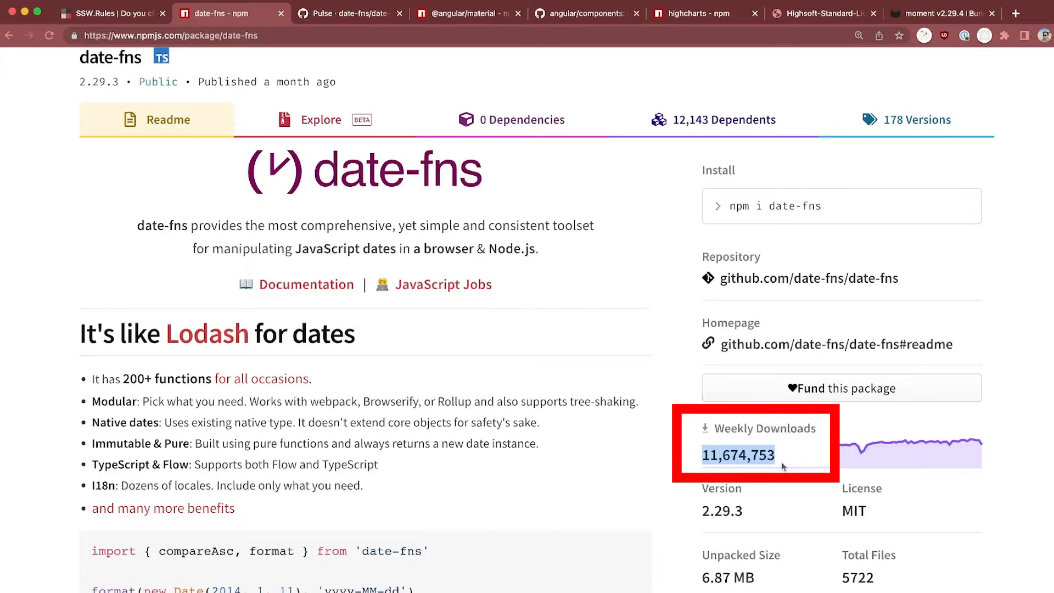
pyautogui.scroll(-3)
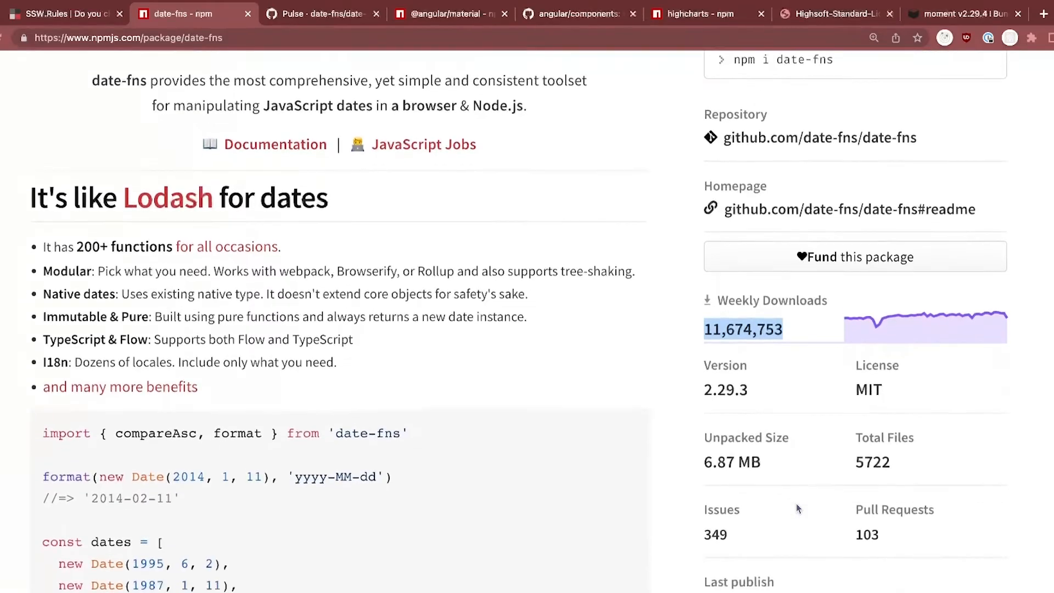
pyautogui.scroll(-3)
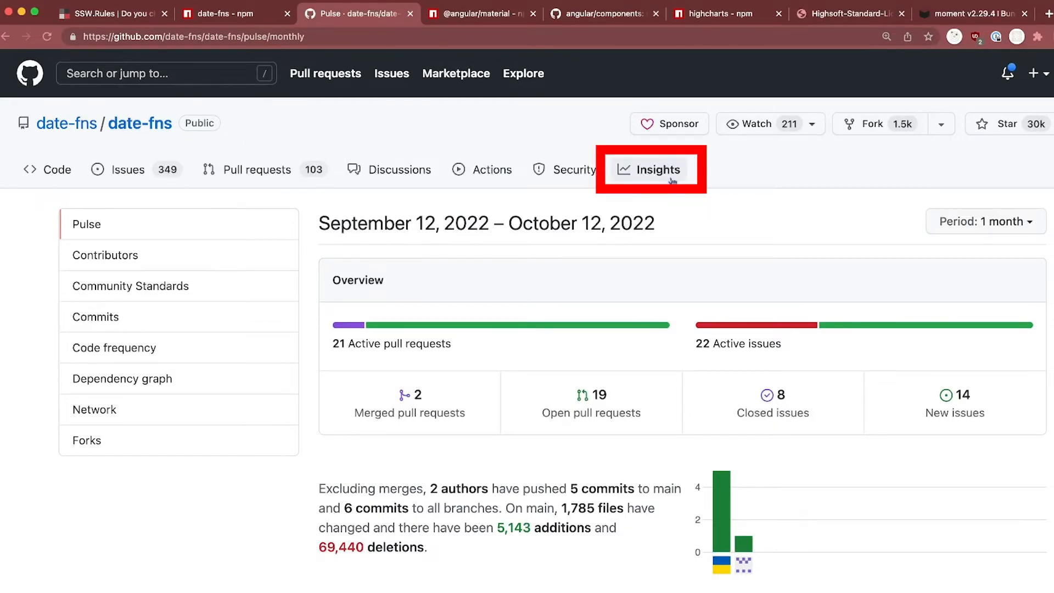
# Scroll the date-fns 1-month Pulse: 21 active pull requests, 22 issues, v2.29.3 release
pyautogui.scroll(-3)
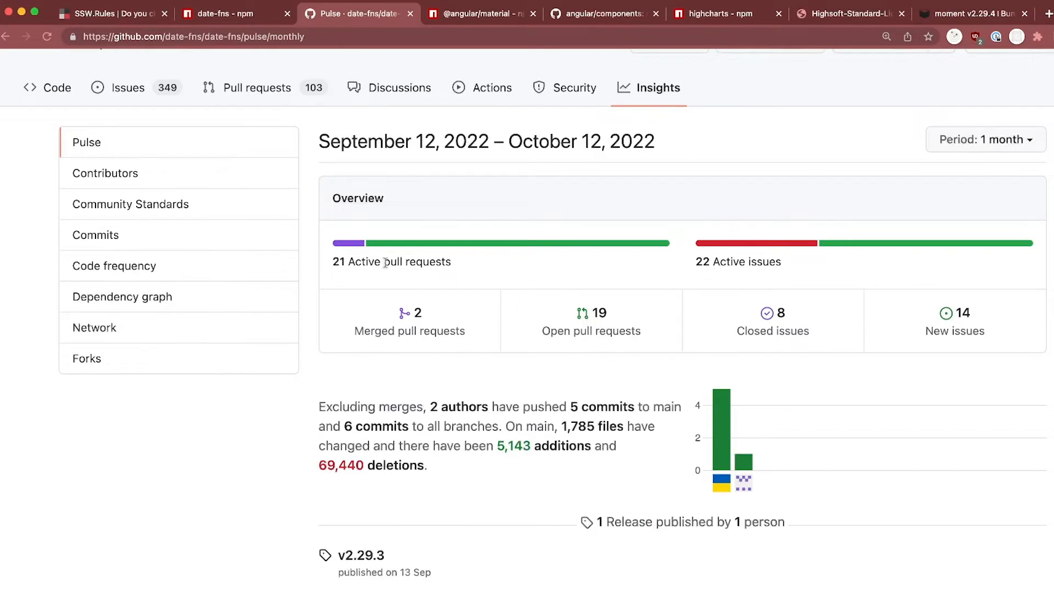
pyautogui.moveTo(732, 261)
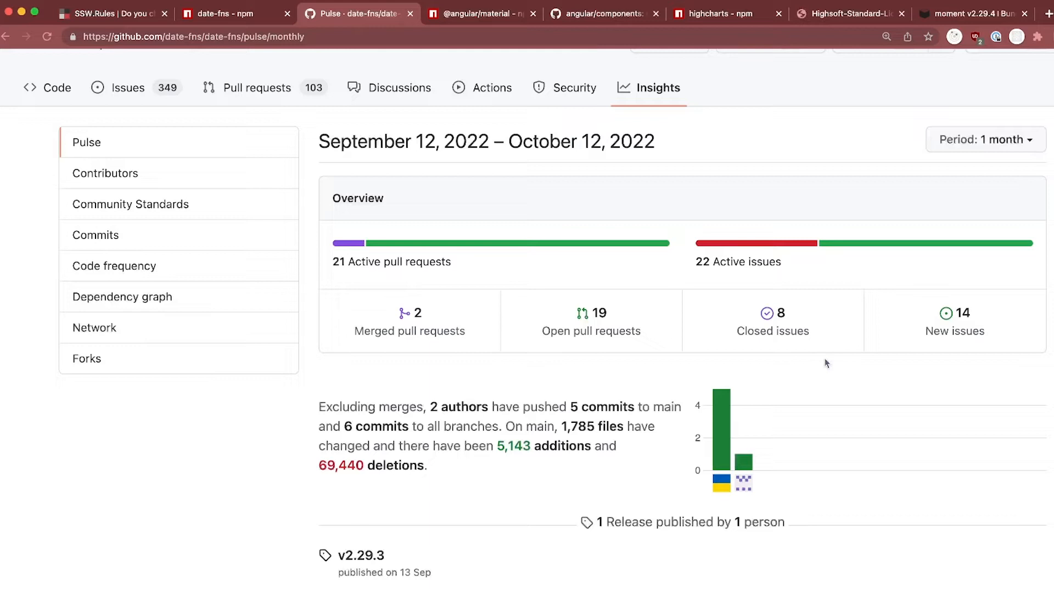
pyautogui.moveTo(797, 339)
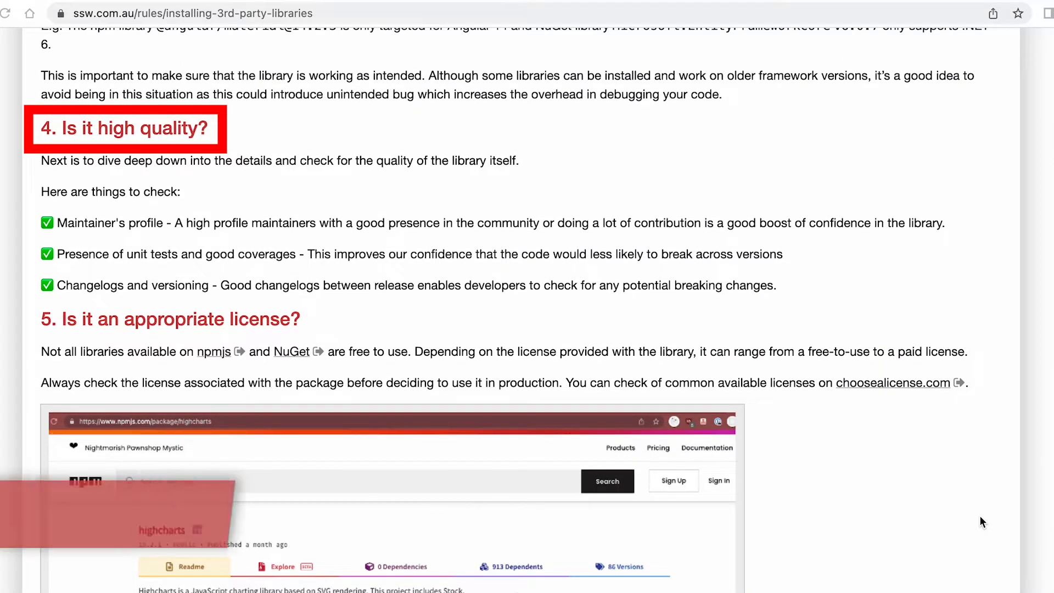
# Open angular/components' CHANGELOG.md and scroll to its first Breaking Changes section
pyautogui.click(543, 13)
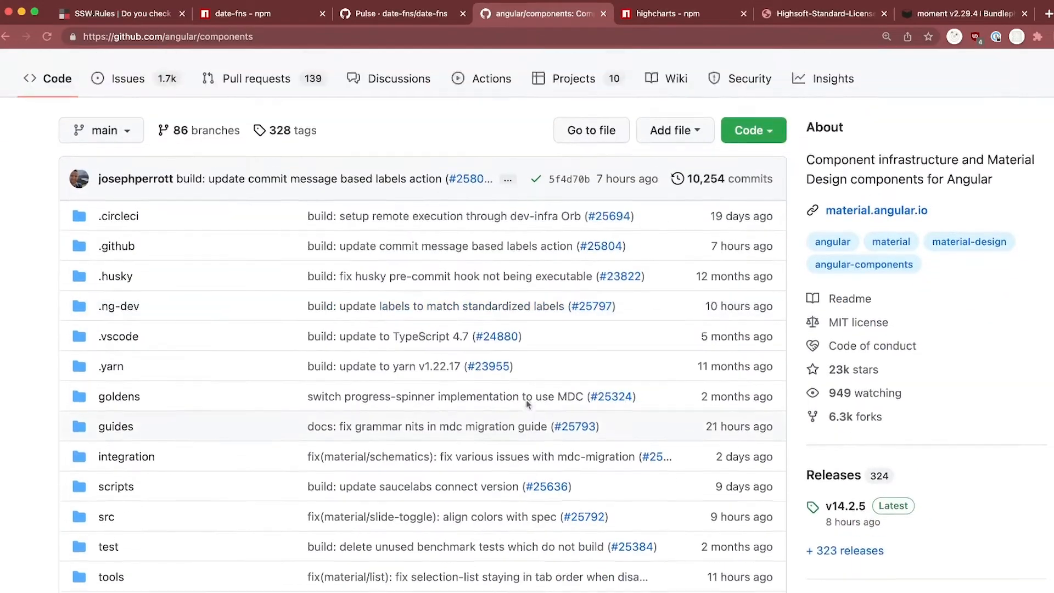
pyautogui.scroll(-3)
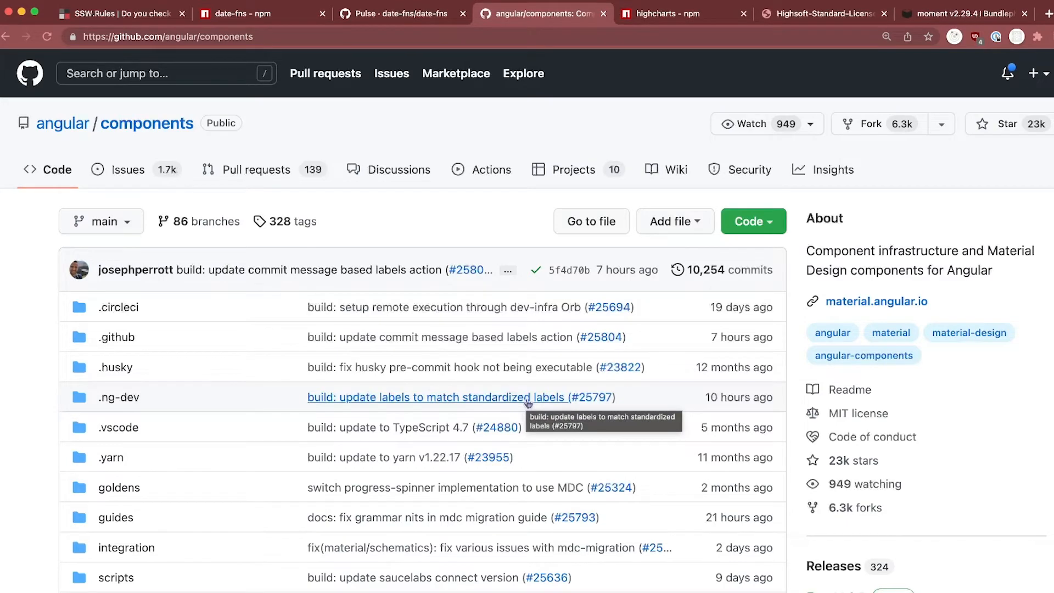
pyautogui.scroll(-3)
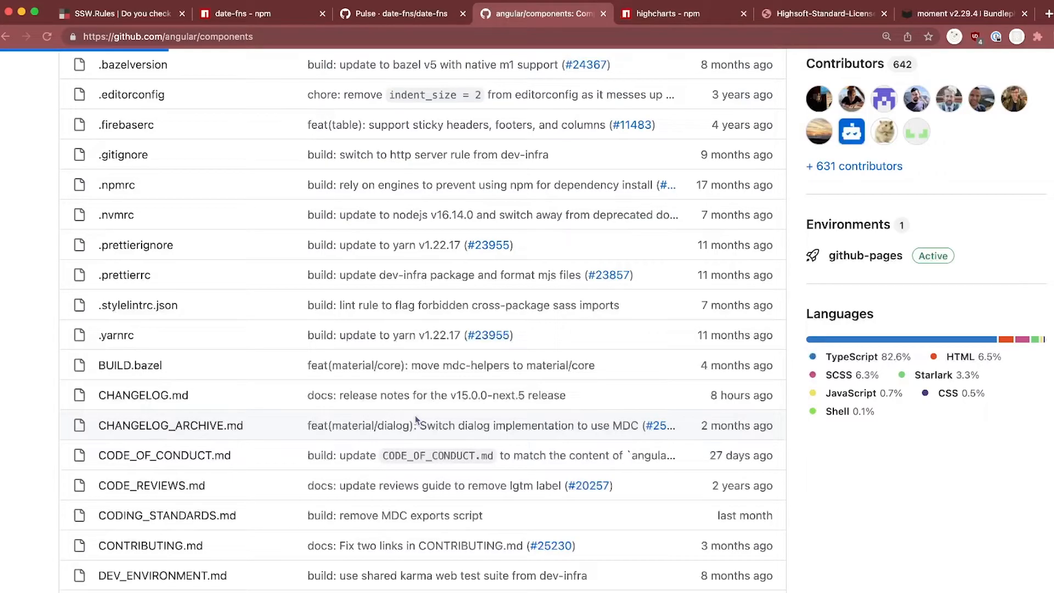
pyautogui.click(143, 394)
pyautogui.write('breaking')
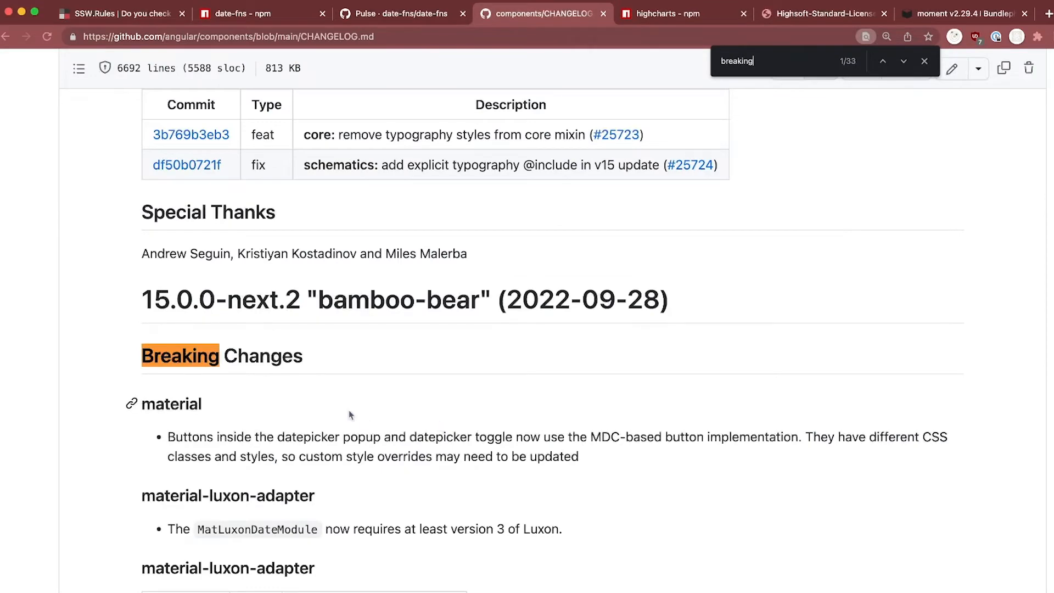
pyautogui.scroll(-3)
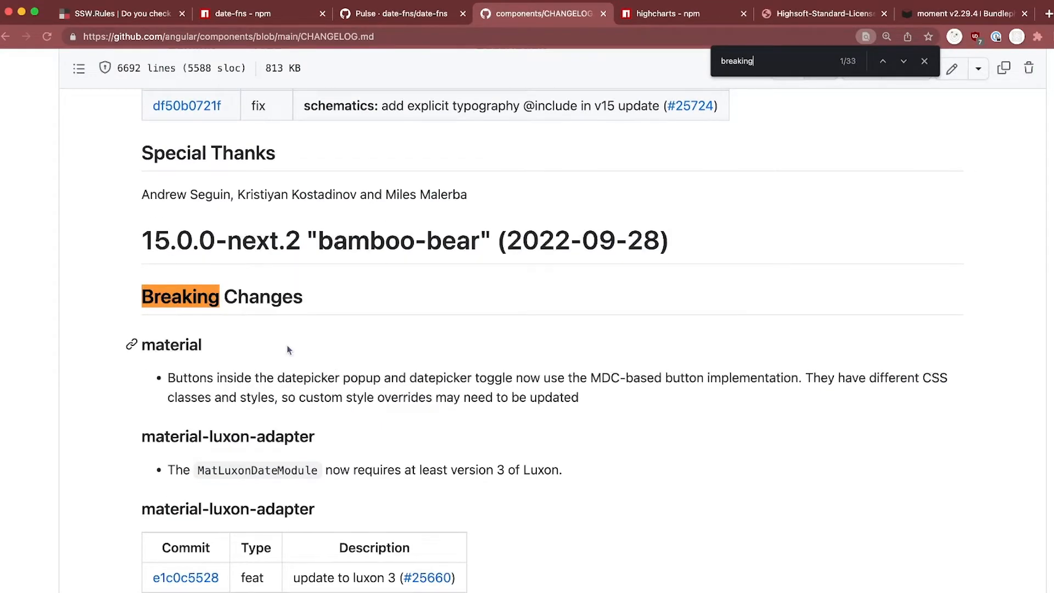
pyautogui.scroll(-3)
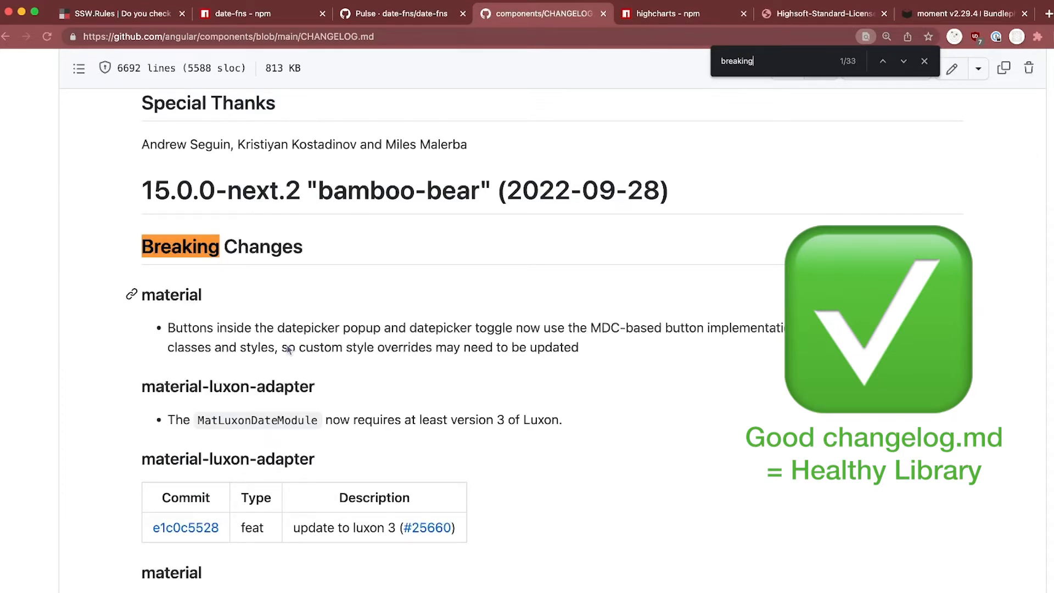
pyautogui.click(120, 13)
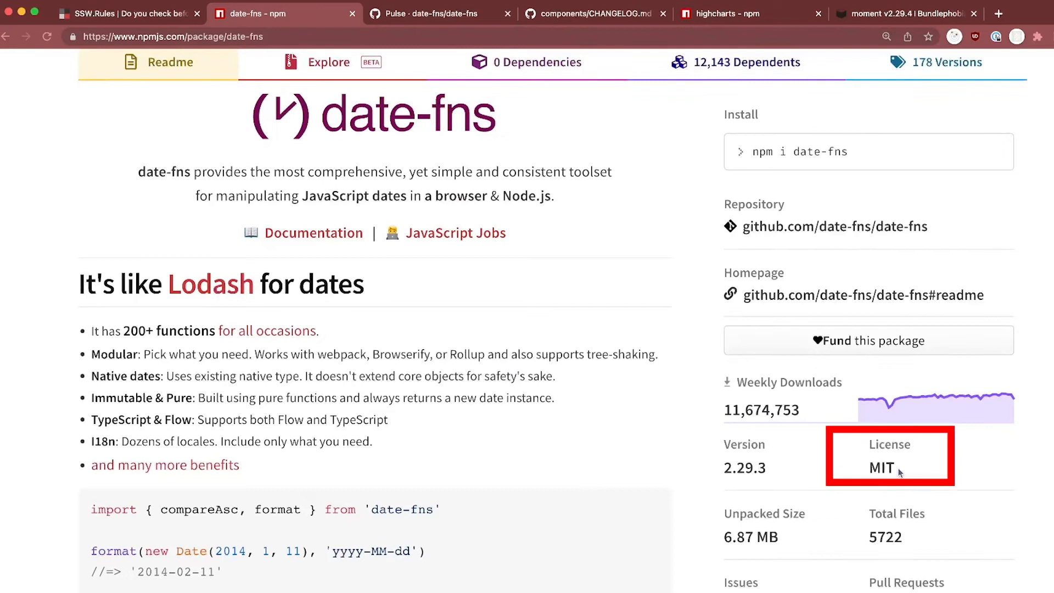
# Confirm date-fns's MIT license and view MIT License details on choosealicense.com
pyautogui.doubleClick(880, 467)
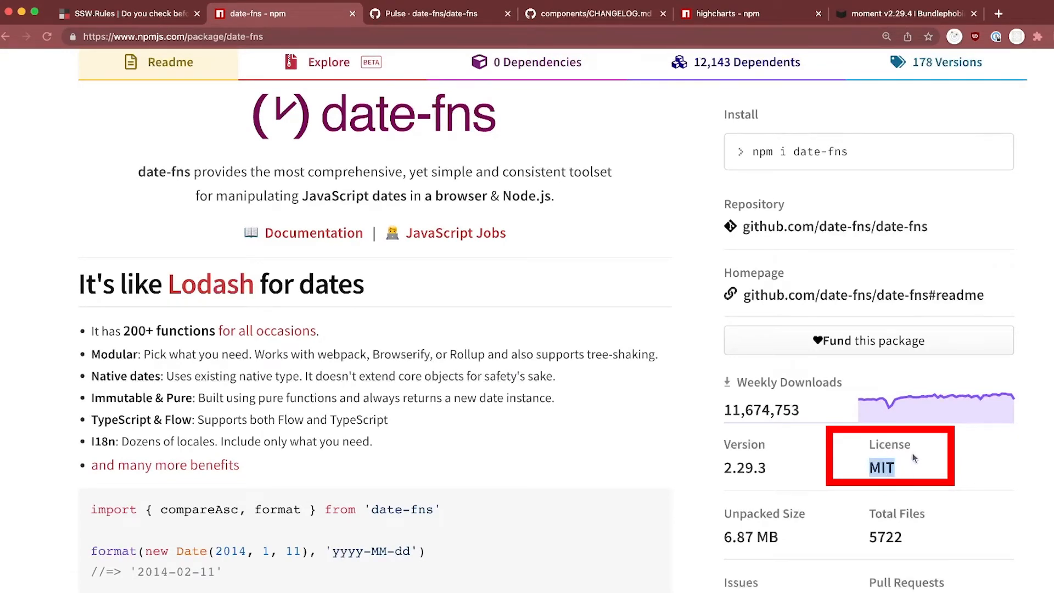
pyautogui.click(879, 466)
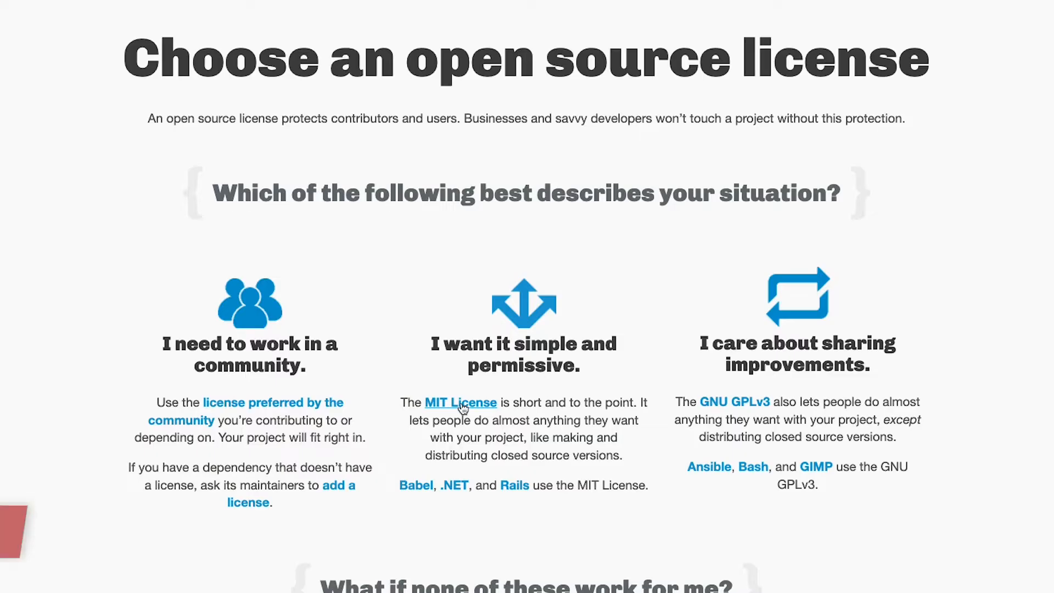
pyautogui.click(460, 402)
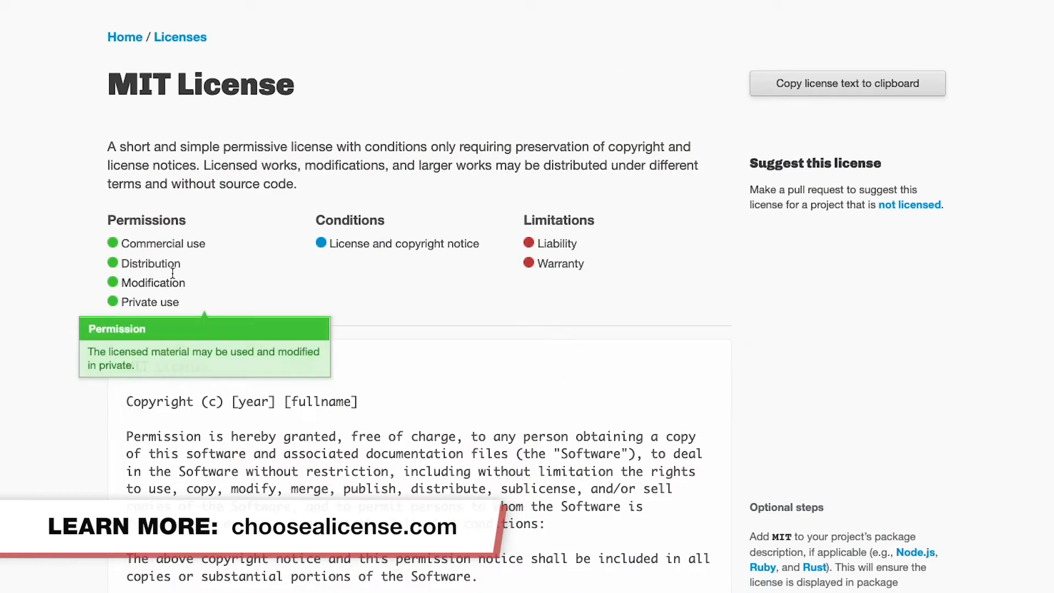
pyautogui.moveTo(150, 263)
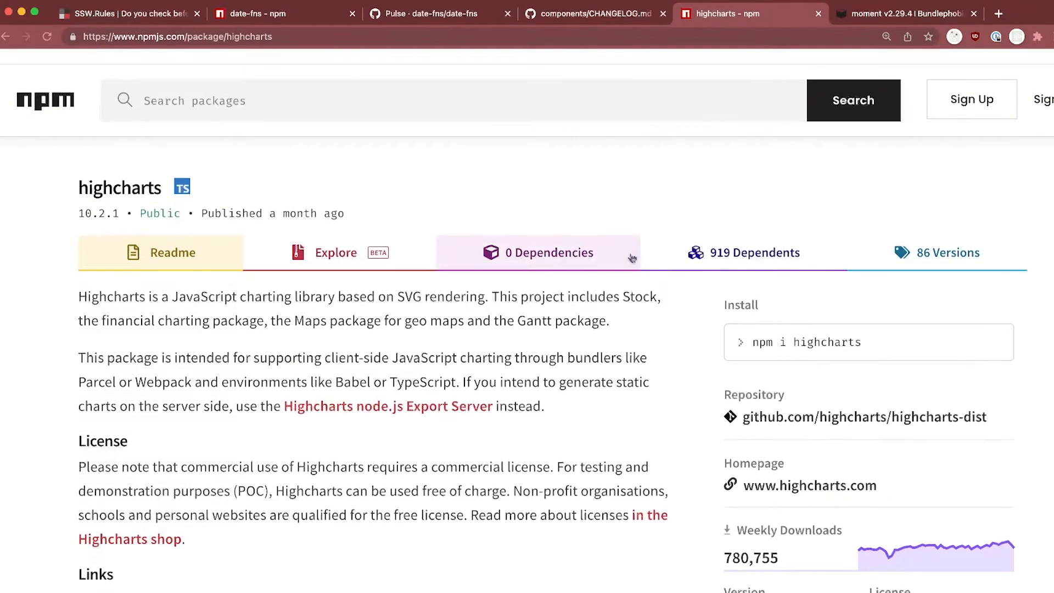
# Copy the address of highcharts' non-standard npm license link for legal review
pyautogui.scroll(-3)
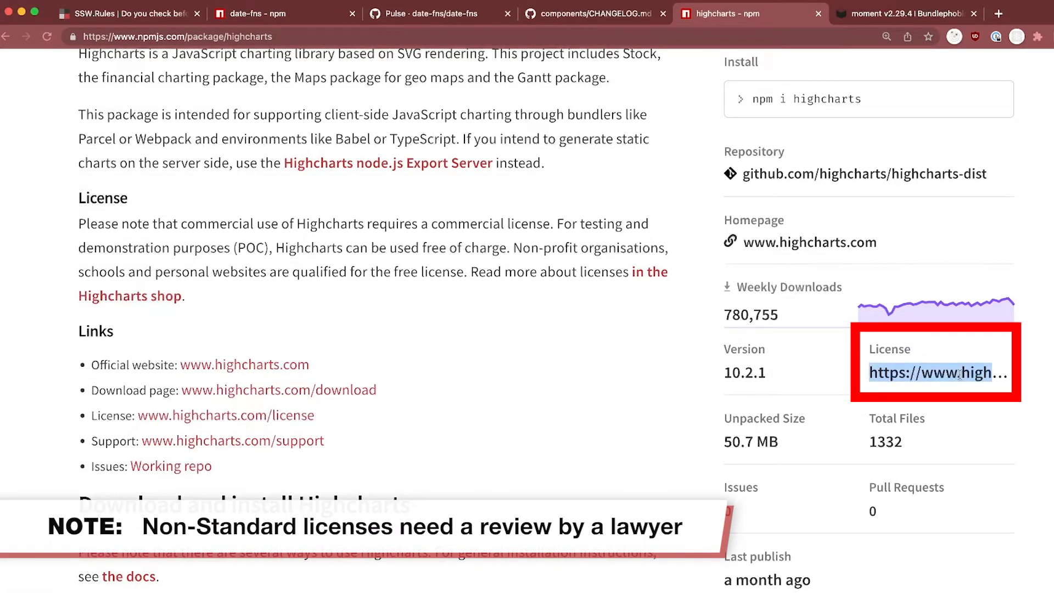
pyautogui.rightClick(935, 372)
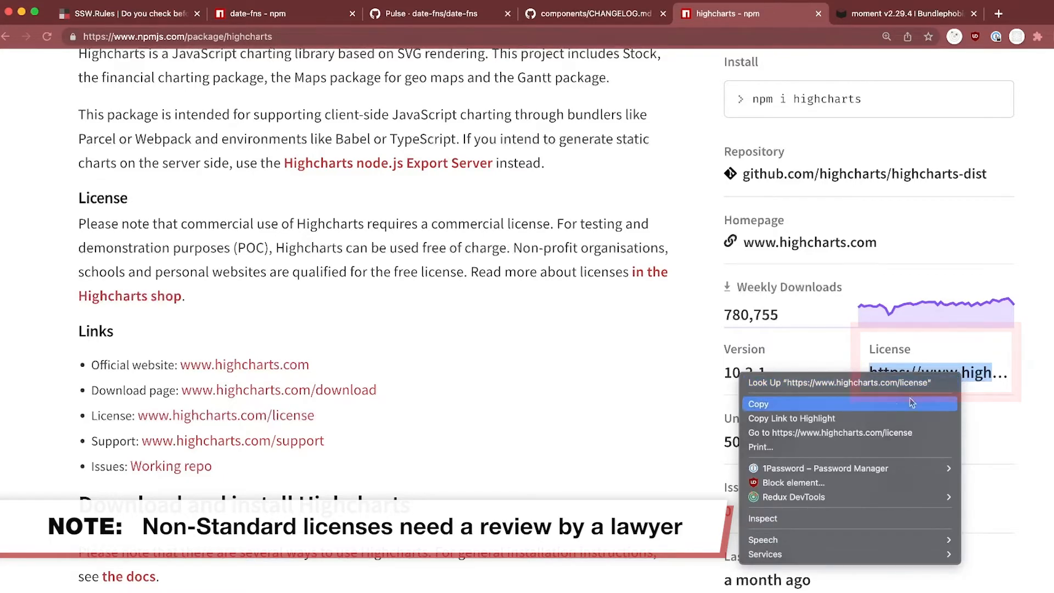
pyautogui.click(830, 432)
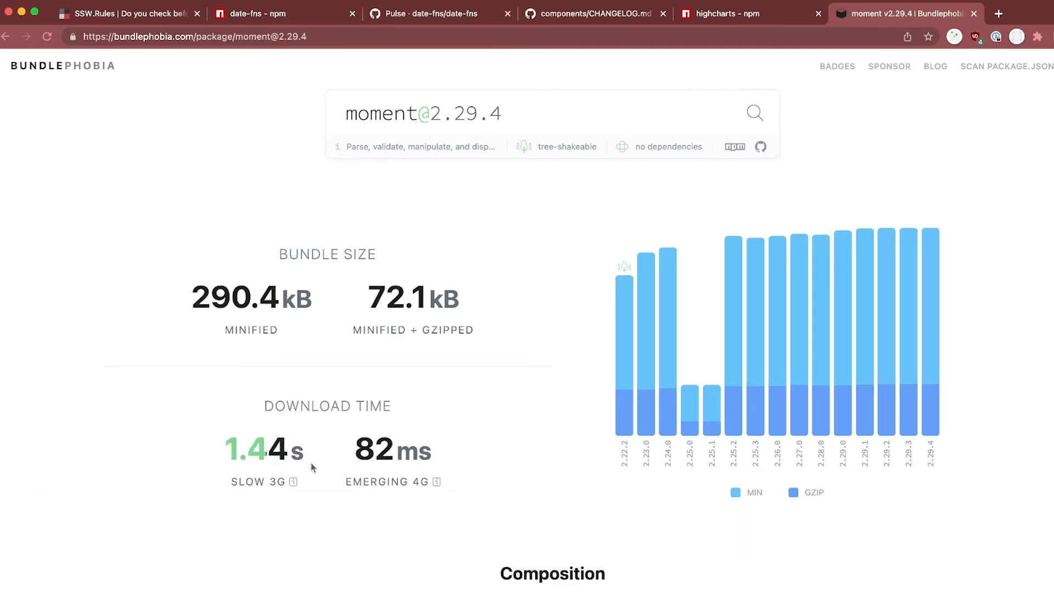
pyautogui.moveTo(561, 460)
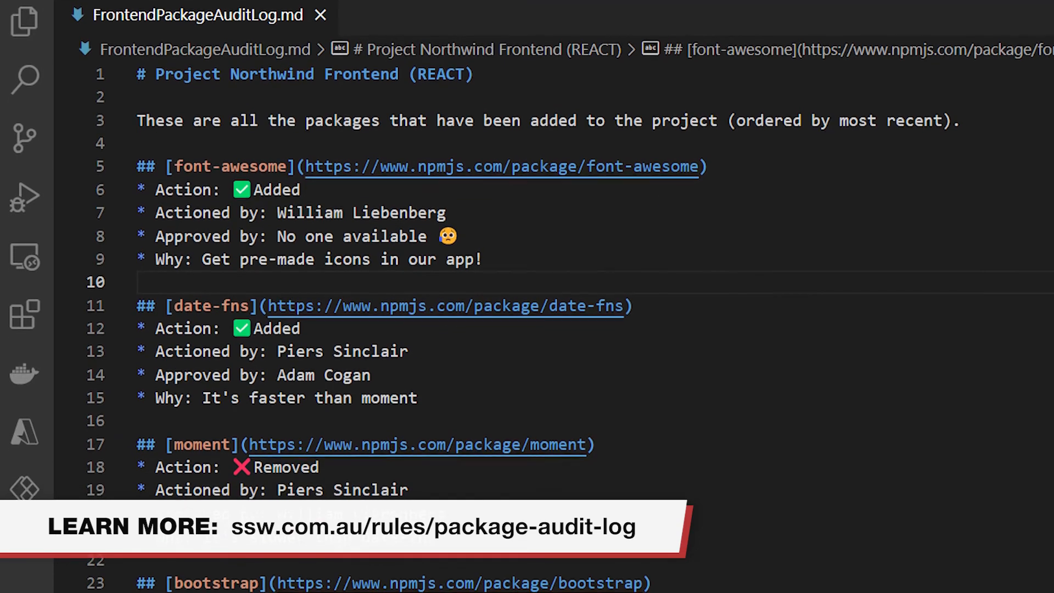
# Scroll through FrontendPackageAuditLog.md's package entries, including bootstrap's addition
pyautogui.scroll(-3)
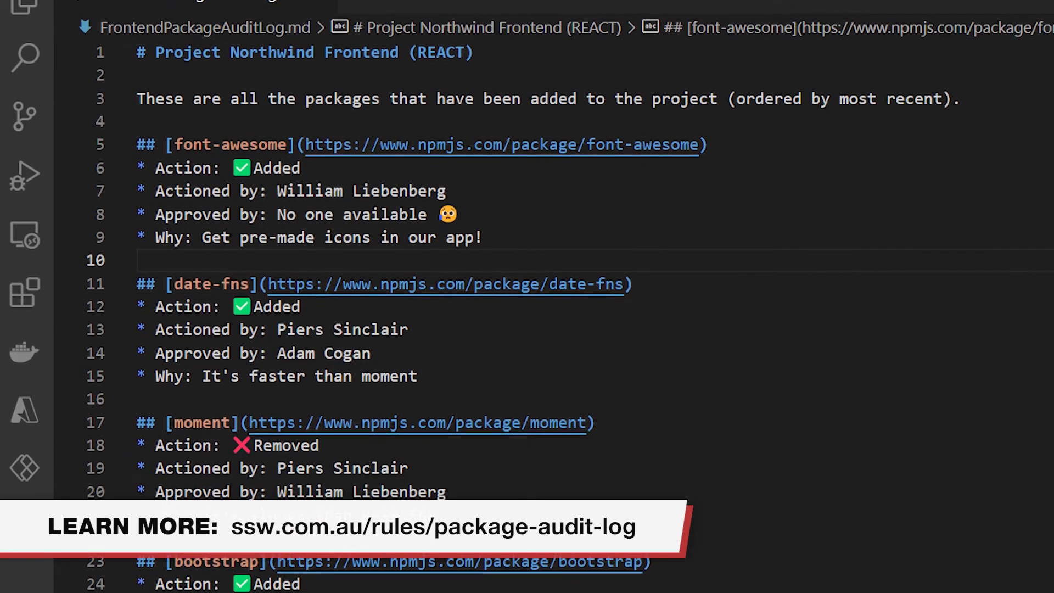
pyautogui.scroll(-3)
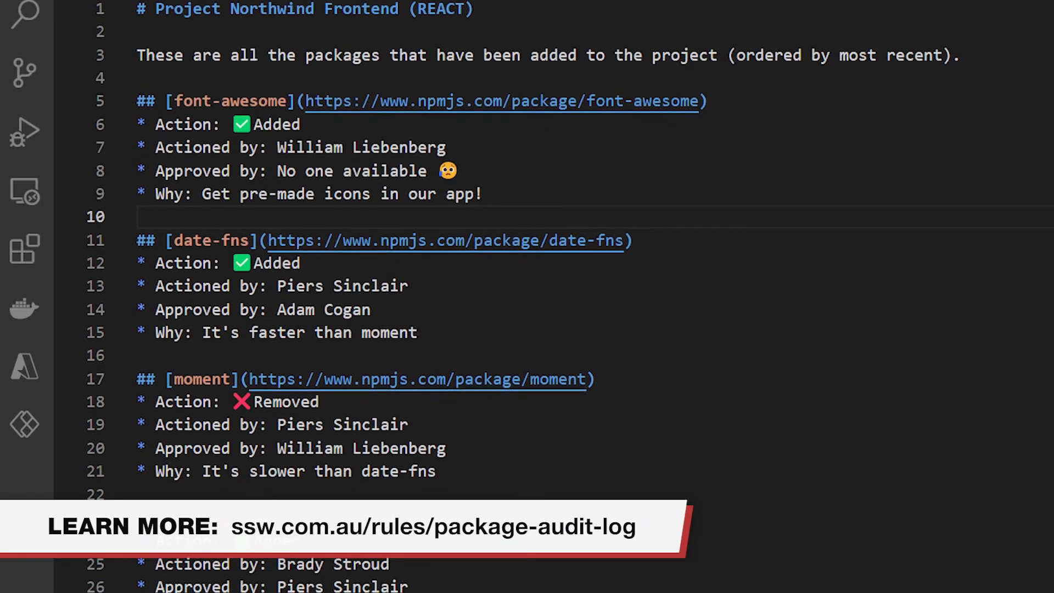
pyautogui.scroll(-3)
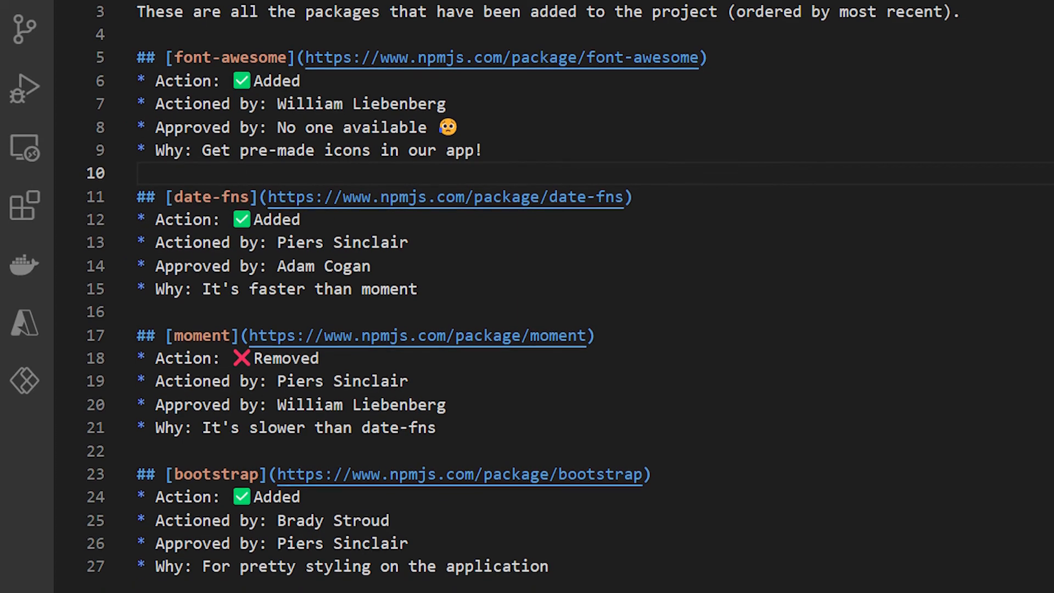
pyautogui.scroll(-3)
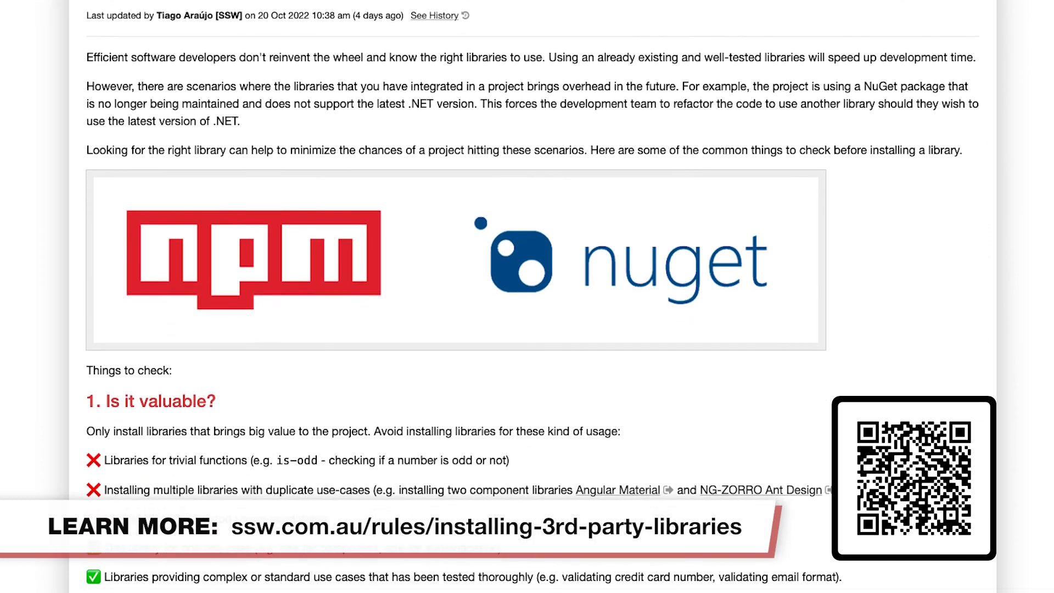
# Scroll the SSW rule to the 'Is it valuable?' and 'Is it actively maintained?' checklist
pyautogui.scroll(-3)
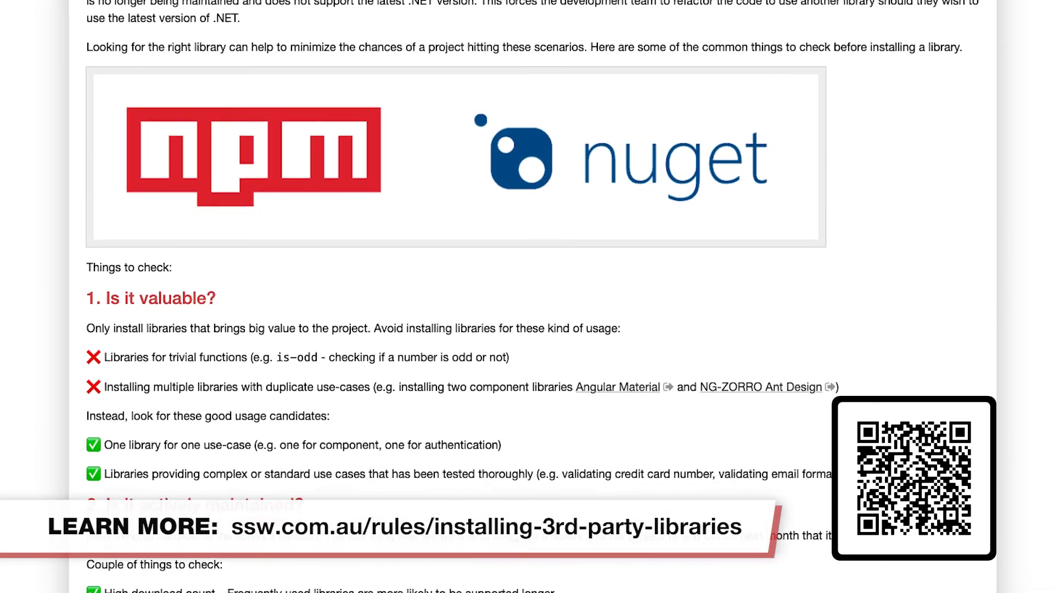
pyautogui.scroll(-3)
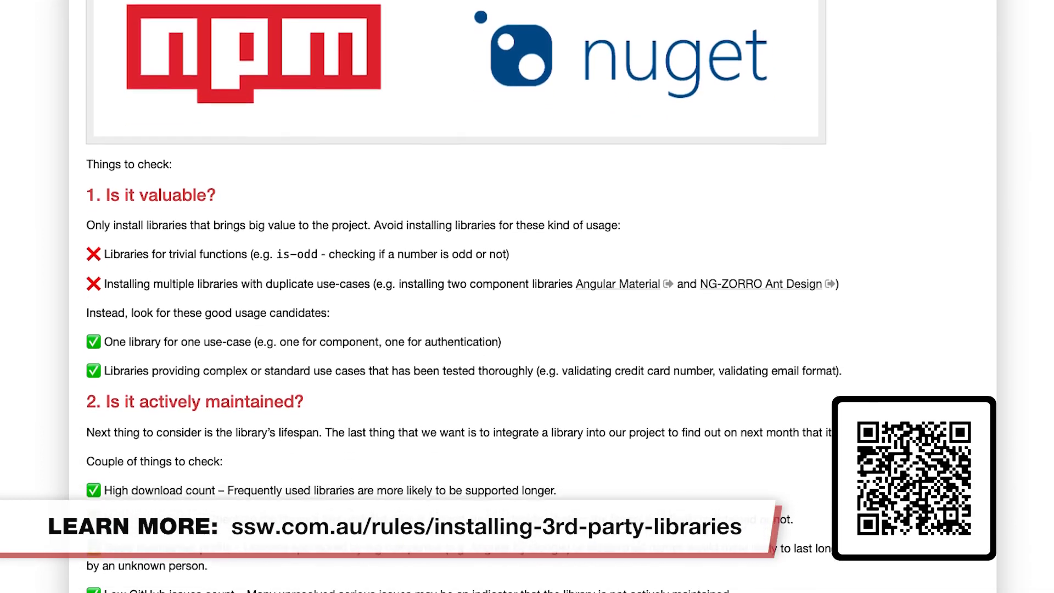